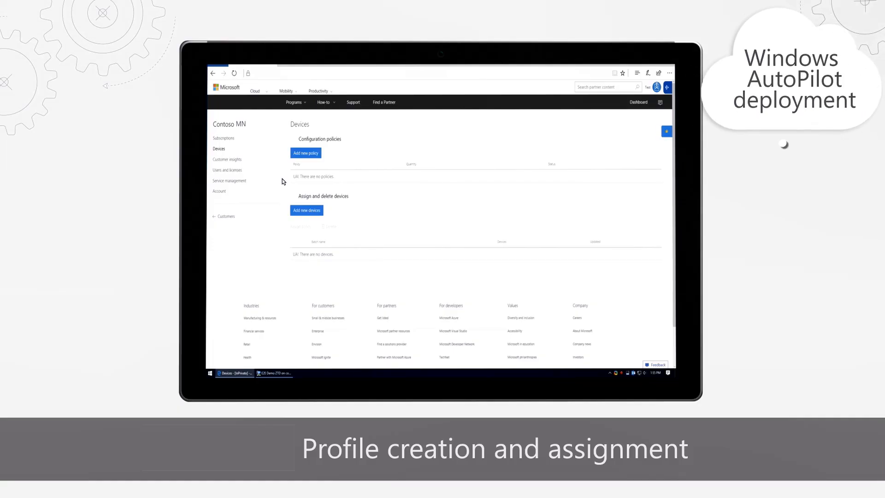
- Let the explainer's opening demo montage run to the finished Windows 10 desktop
left_click(305, 152)
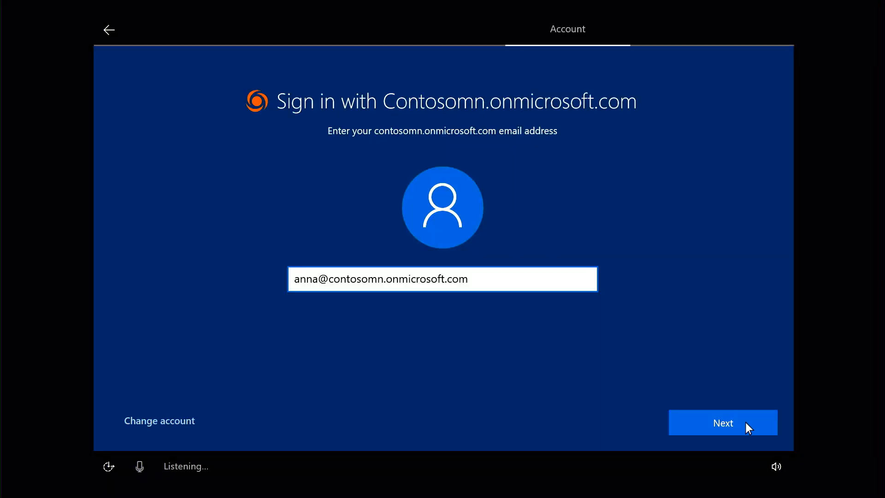
left_click(723, 423)
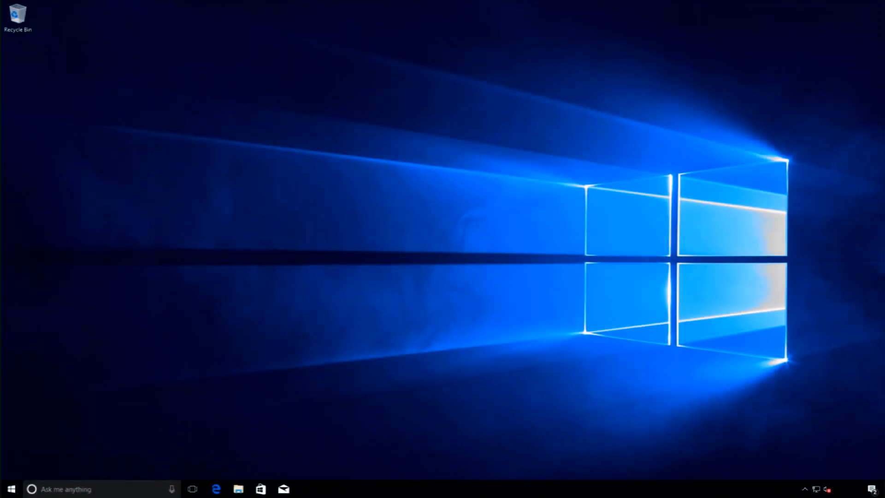
left_click(8, 488)
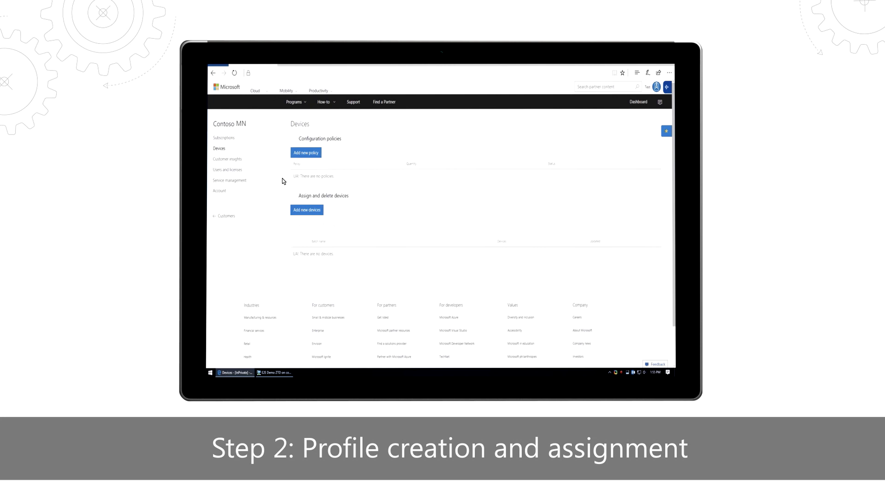
- Review the empty Contoso MN Devices page in Partner Center and continue to the User's role scene
left_click(306, 152)
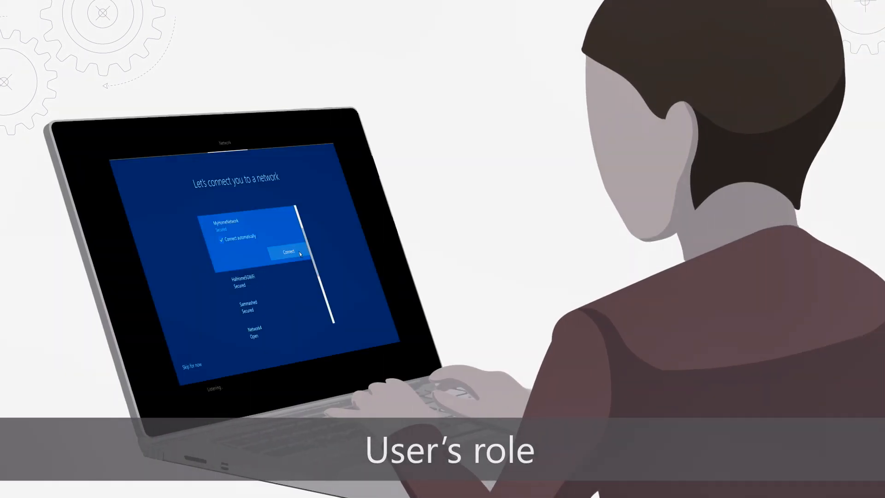
- Watch the animated user pick a network and connect the laptop with its security key
left_click(287, 251)
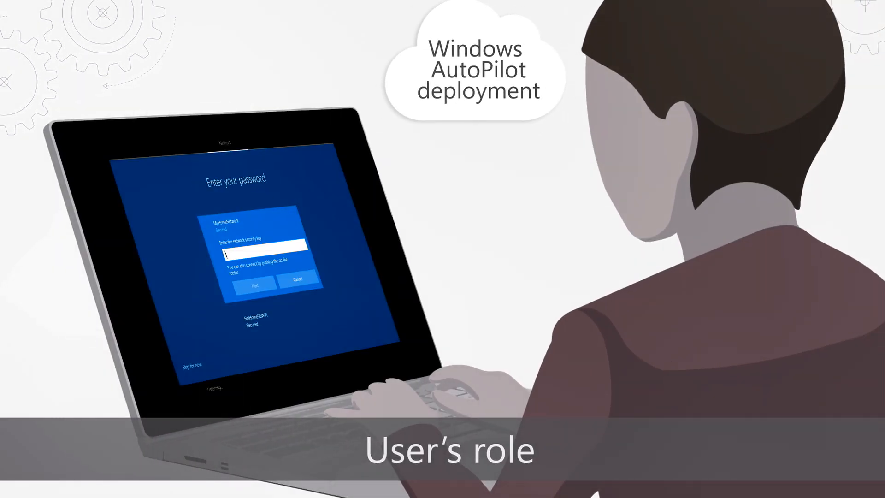
left_click(254, 286)
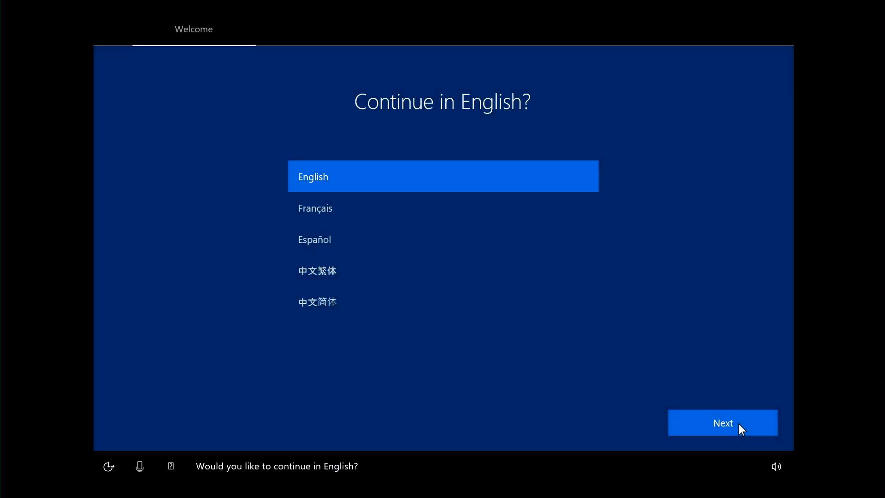
- Keep English and the US keyboard layout, reaching the Contosomn.onmicrosoft.com sign-in page
left_click(723, 423)
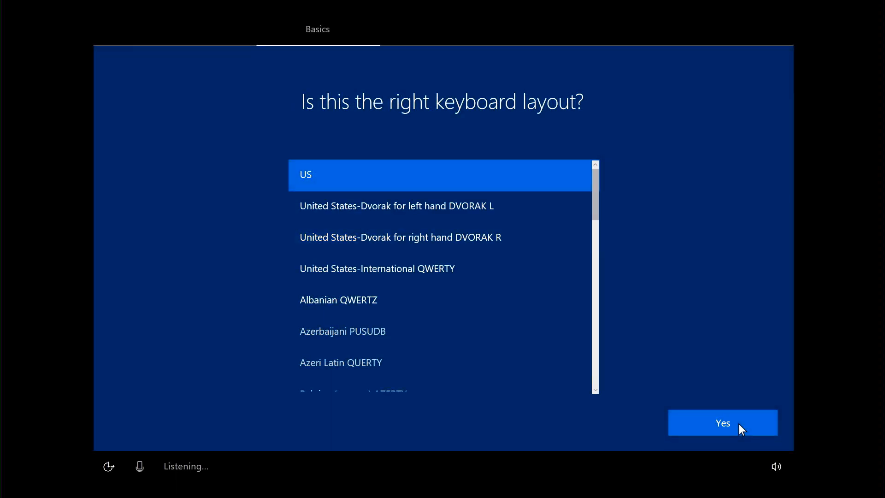
left_click(722, 423)
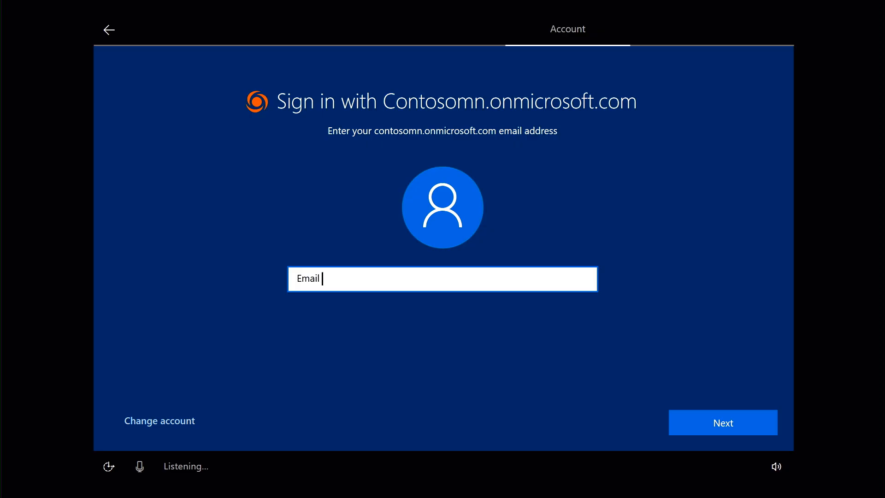
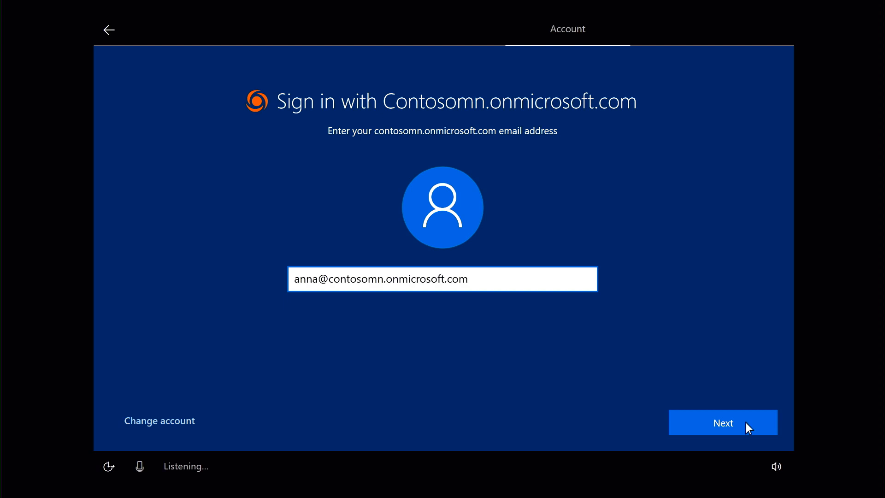
left_click(723, 422)
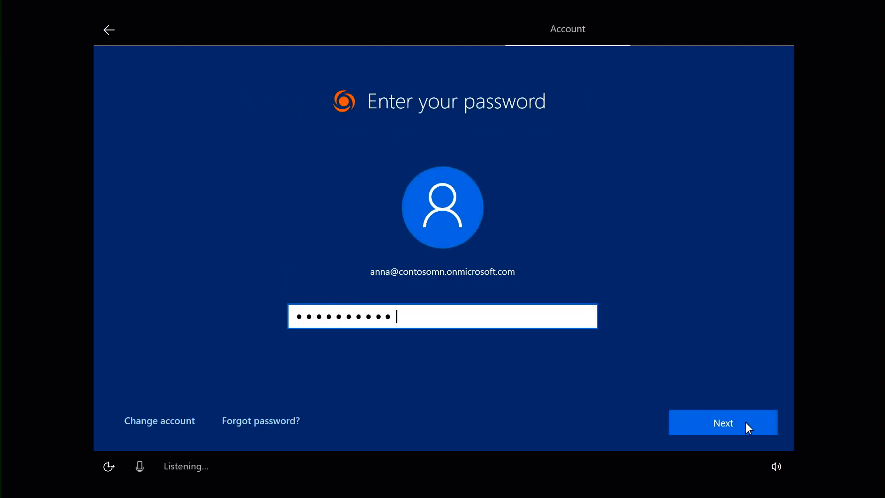
left_click(723, 423)
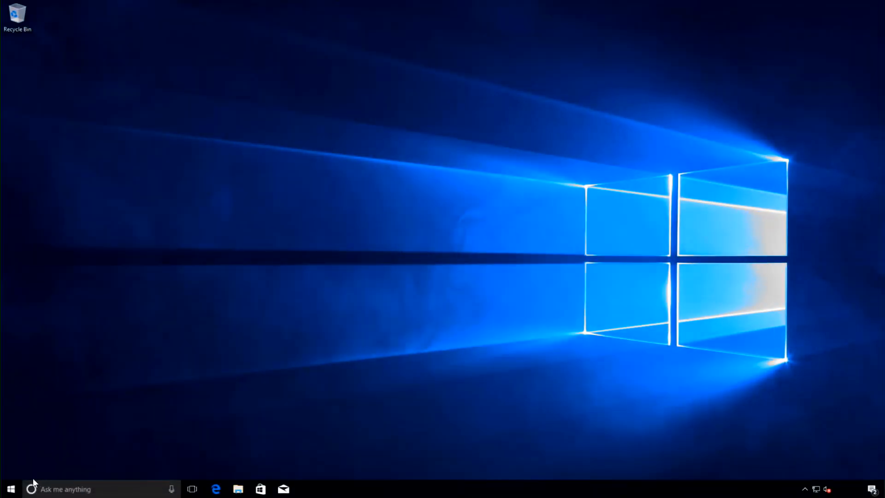
- Launch Settings from the Start menu's left rail
left_click(10, 489)
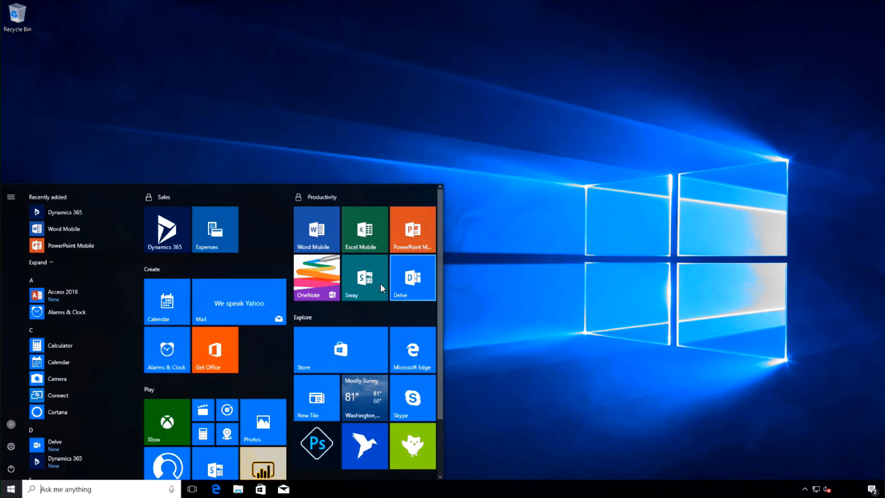
mouse_move(10, 448)
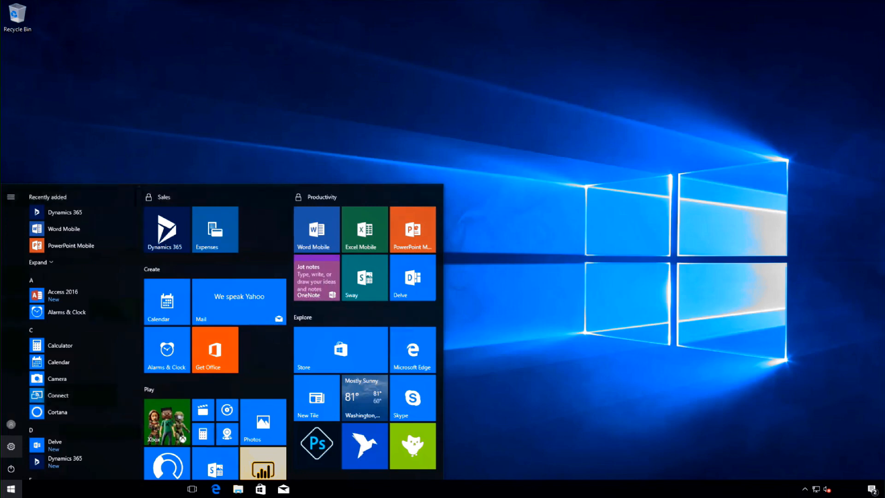
left_click(10, 446)
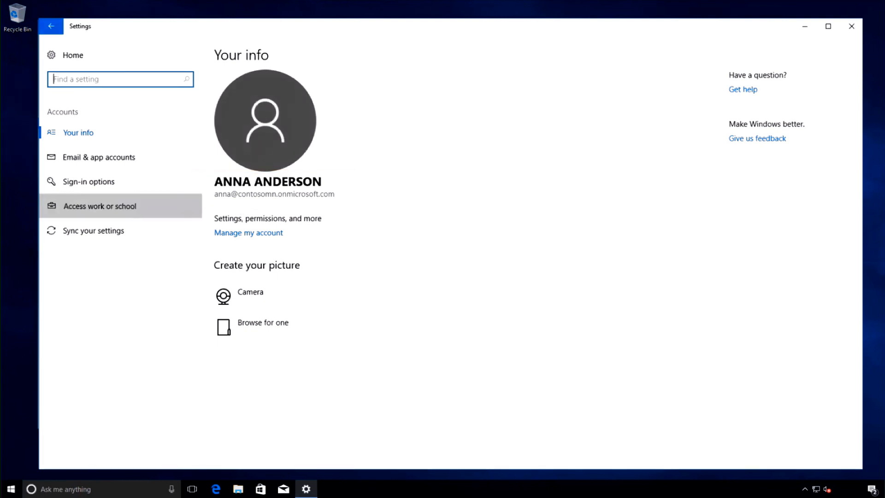
- Show Access work or school with the device connected to Contoso MN's Azure AD
left_click(100, 205)
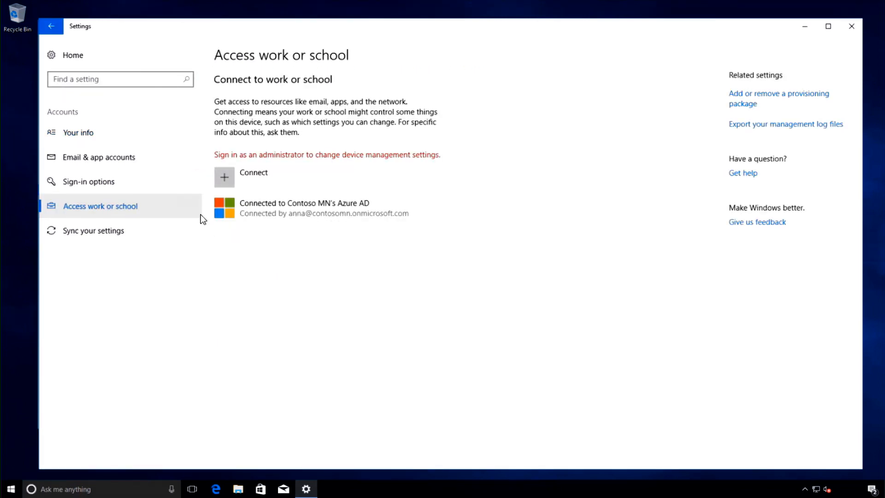
- View the Contoso MN connection's management and successful sync details, then return to Settings home
left_click(311, 207)
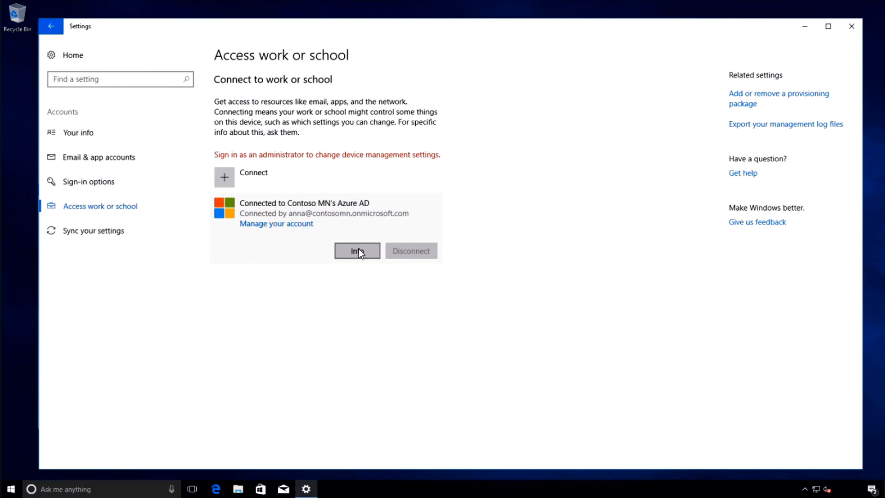
left_click(357, 250)
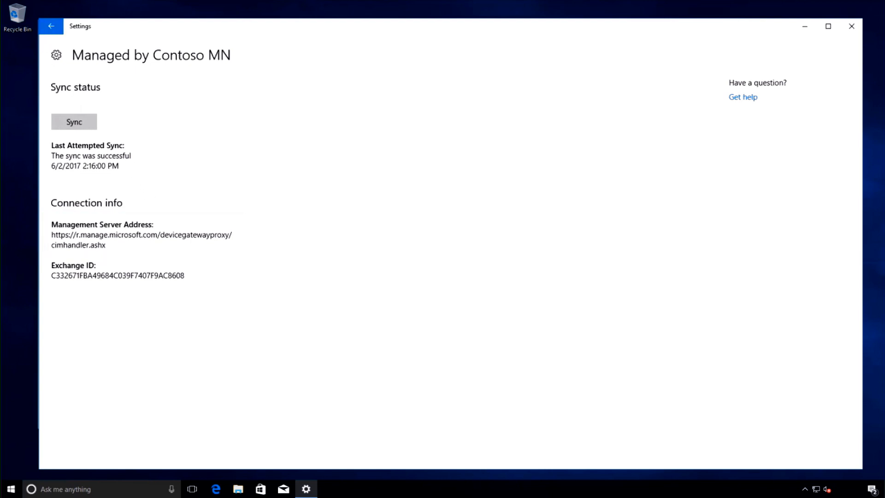
left_click(50, 26)
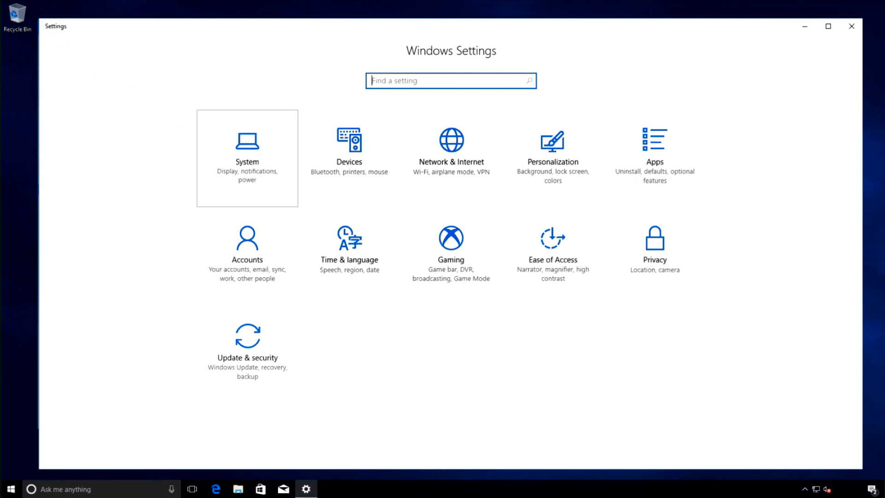
- Show System > About confirming Windows 10 Enterprise under Contoso MN
left_click(247, 157)
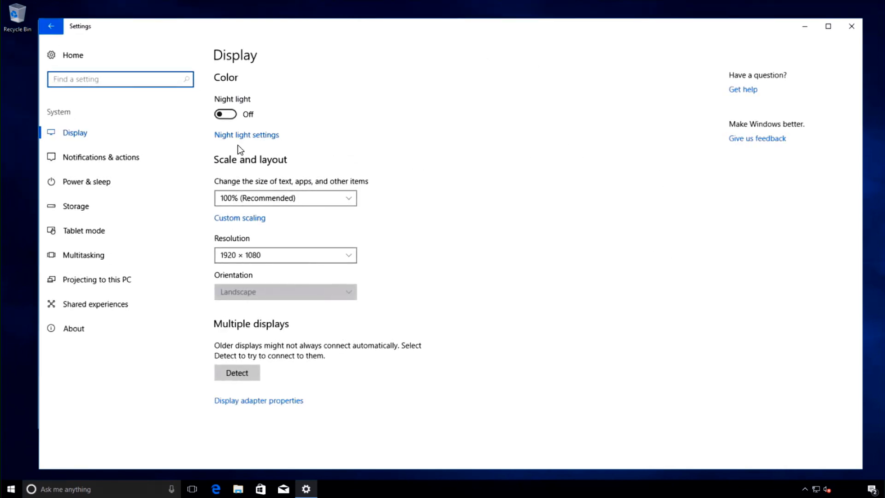
left_click(73, 329)
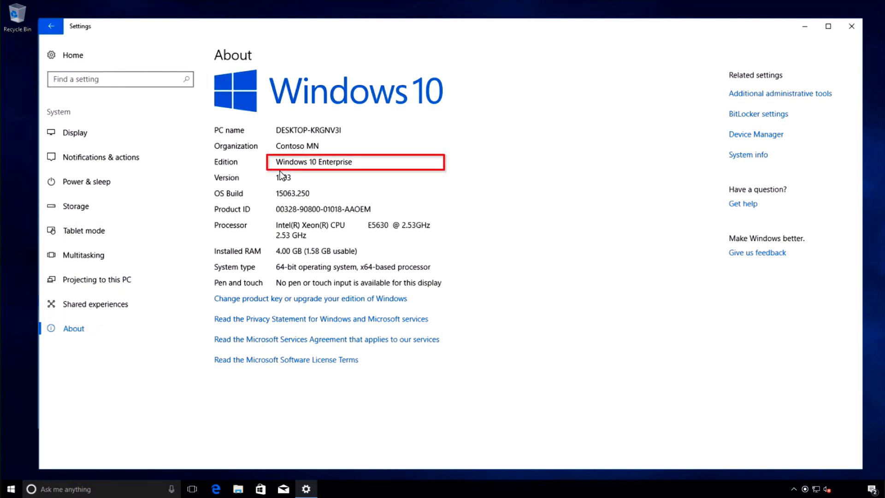
mouse_move(420, 451)
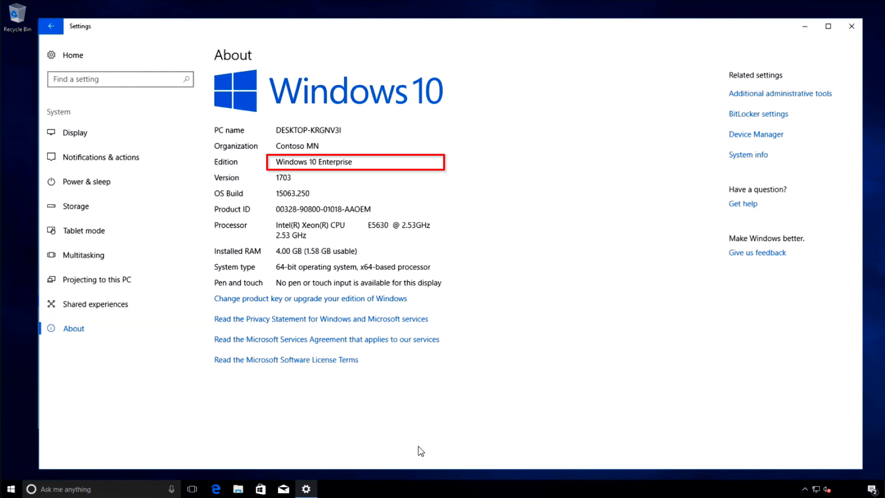